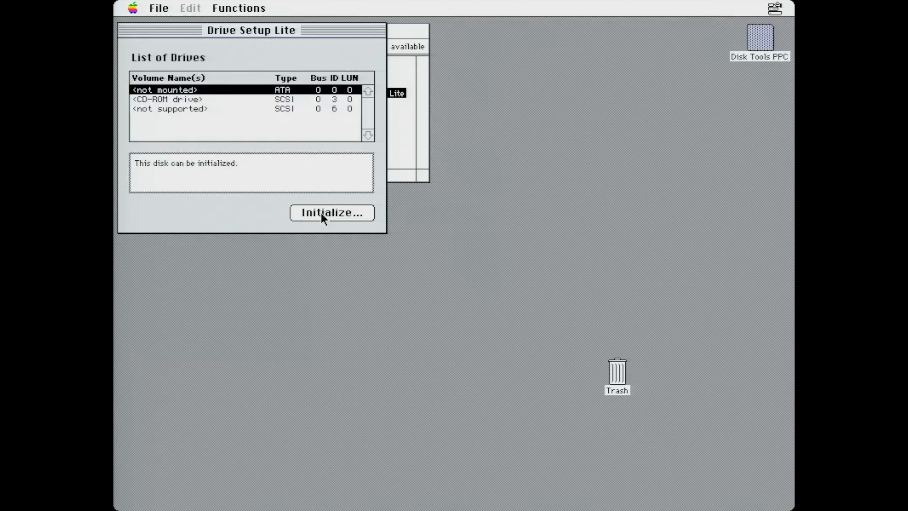
Initialize the ATA disk with a custom setup of one 3812 MB Mac OS Standard partition.
{"action": "left_click", "coordinate": [332, 213]}
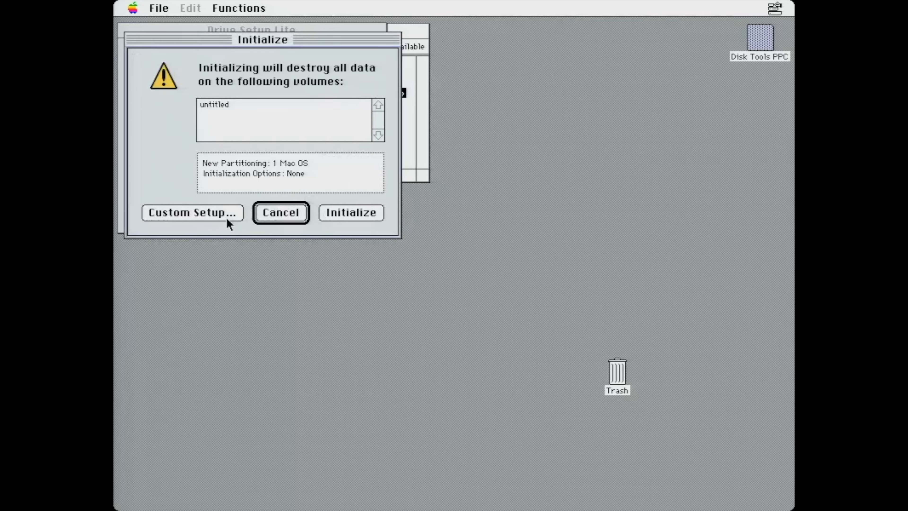
{"action": "left_click", "coordinate": [192, 212]}
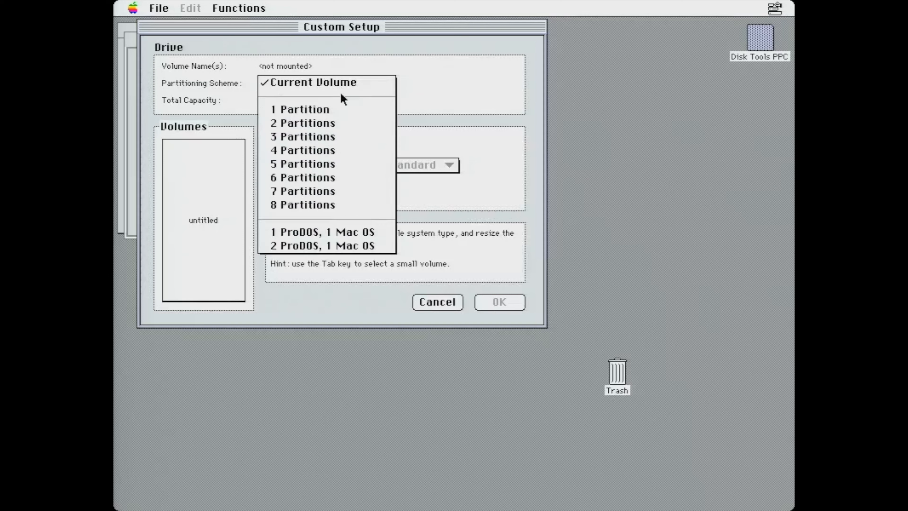
{"action": "left_click", "coordinate": [300, 110]}
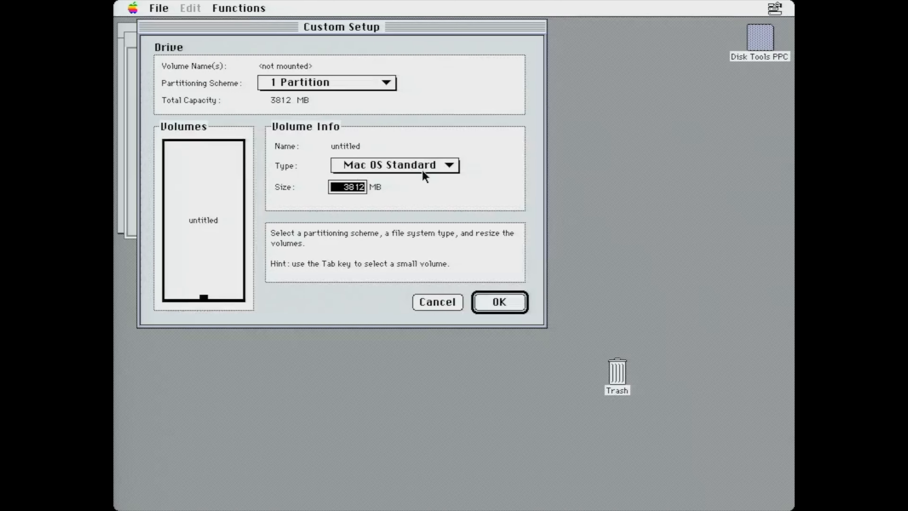
{"action": "mouse_move", "coordinate": [424, 175]}
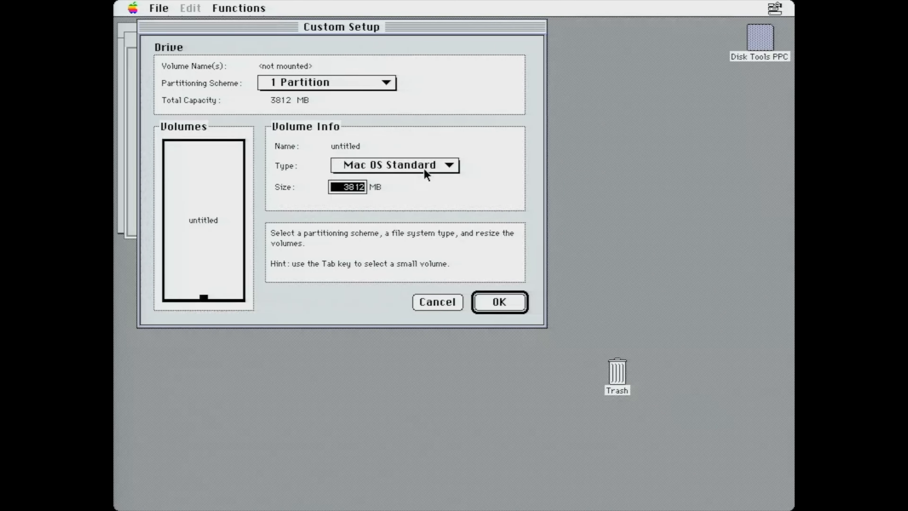
{"action": "mouse_move", "coordinate": [489, 297]}
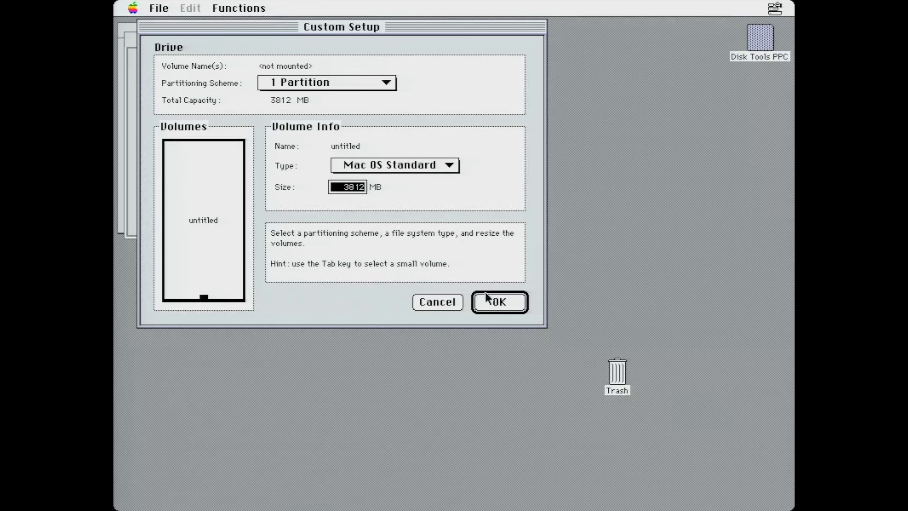
{"action": "left_click", "coordinate": [497, 302]}
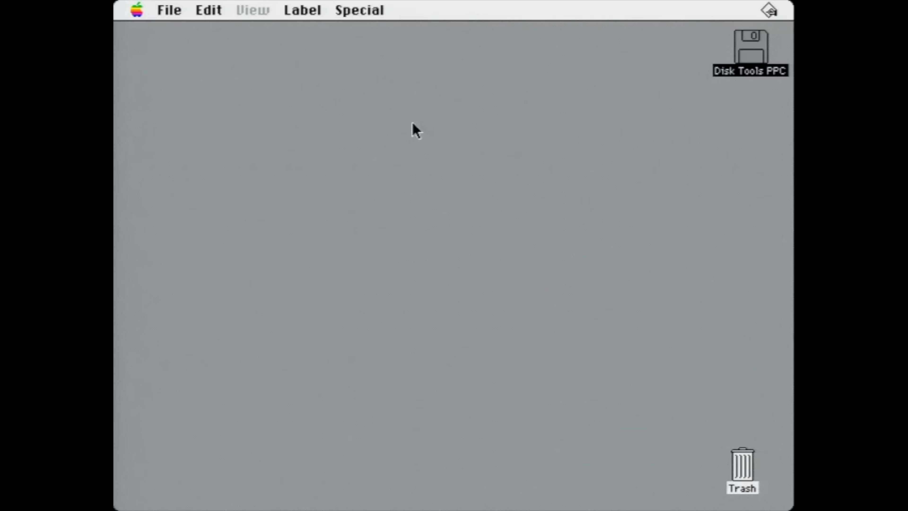
{"action": "left_click", "coordinate": [137, 10]}
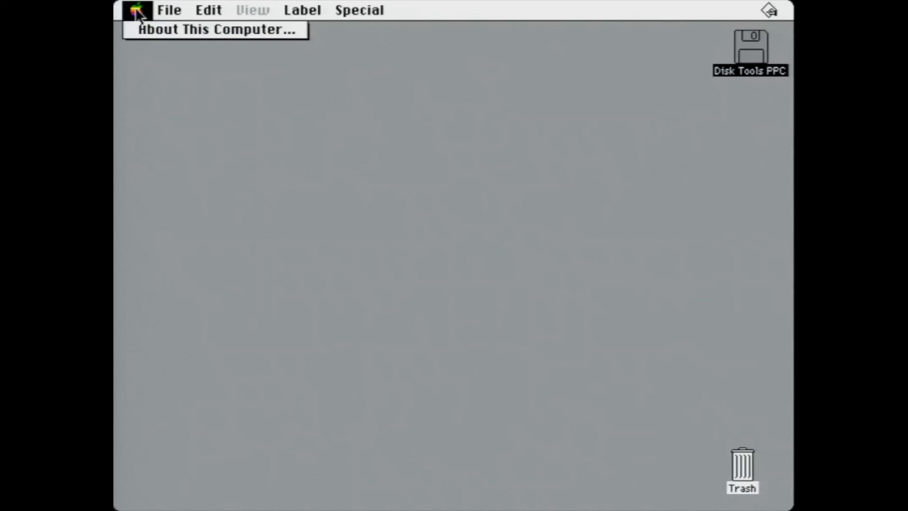
{"action": "left_click", "coordinate": [138, 10]}
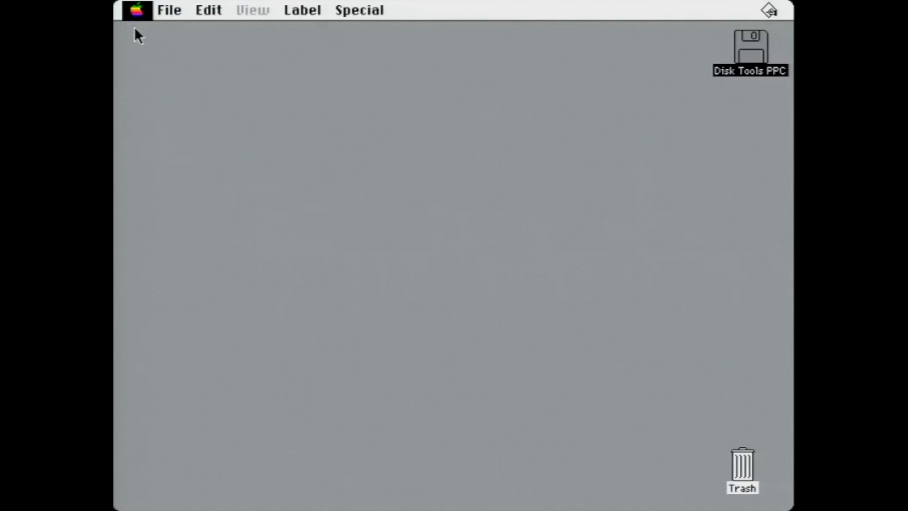
{"action": "left_click", "coordinate": [138, 10]}
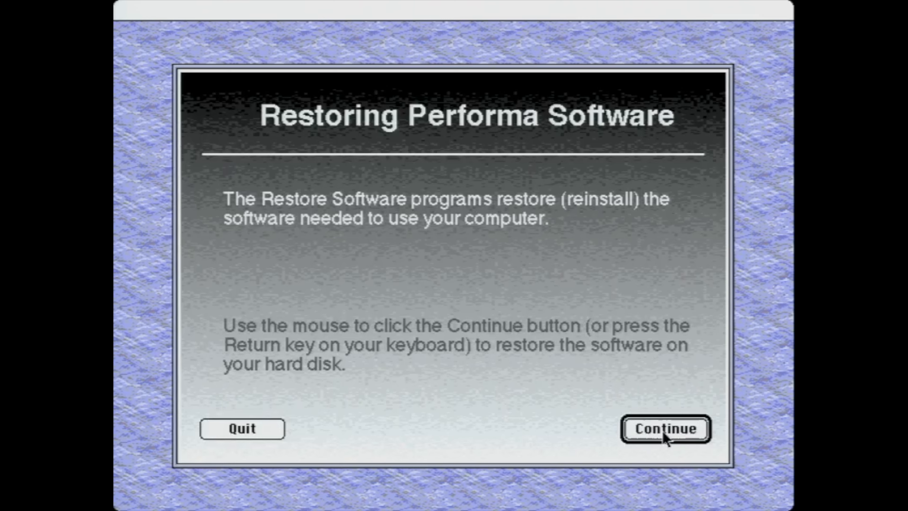
Continue past the Restoring Performa Software welcome screen to begin the restore.
{"action": "left_click", "coordinate": [665, 428]}
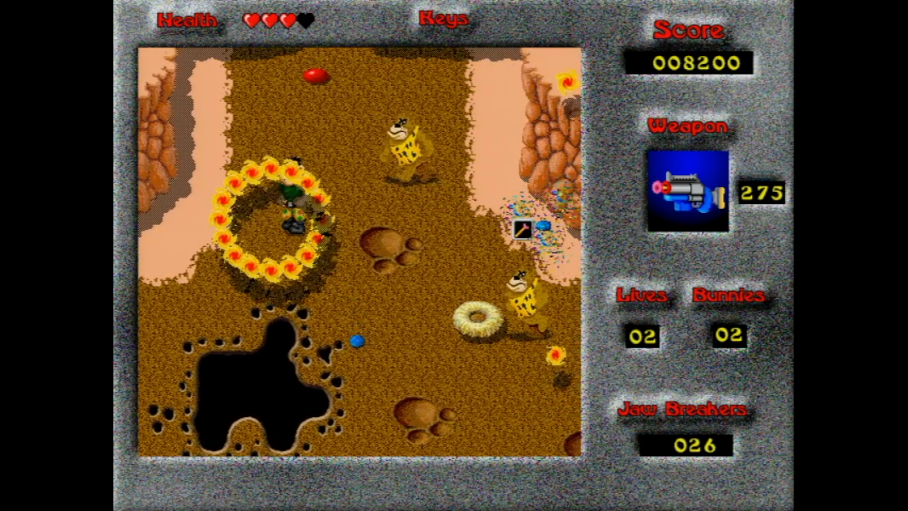
Move the Power Pete hero with the keyboard during the caveman level.
{"action": "key", "text": "Up"}
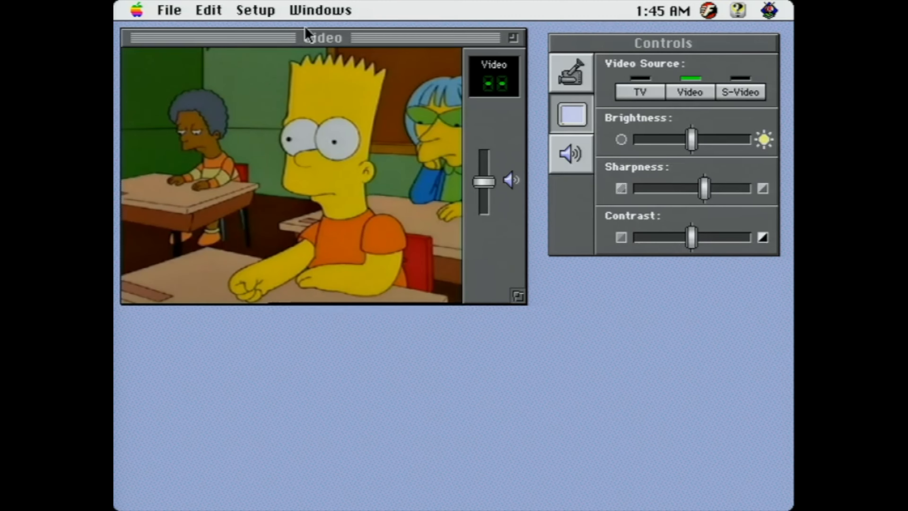
Hide the video controls, go full screen, return to windowed and pick a new window size.
{"action": "left_click", "coordinate": [571, 114]}
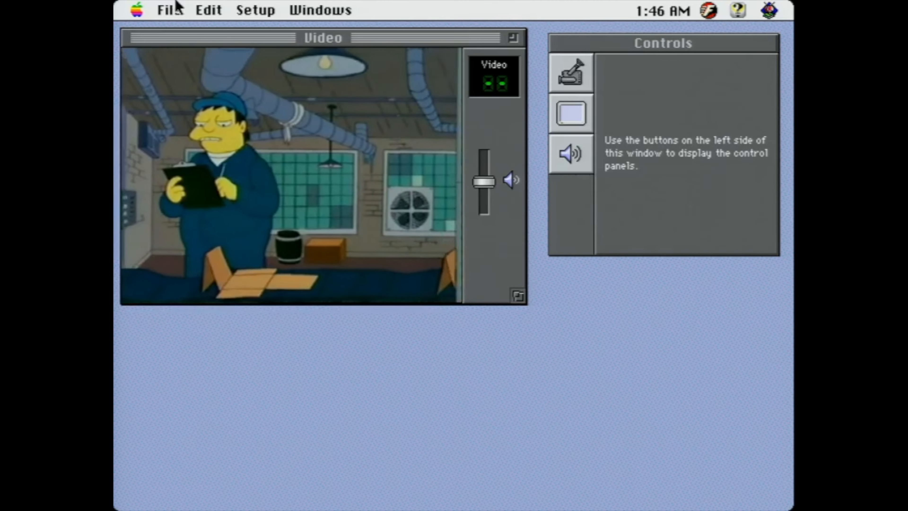
{"action": "left_click", "coordinate": [255, 10]}
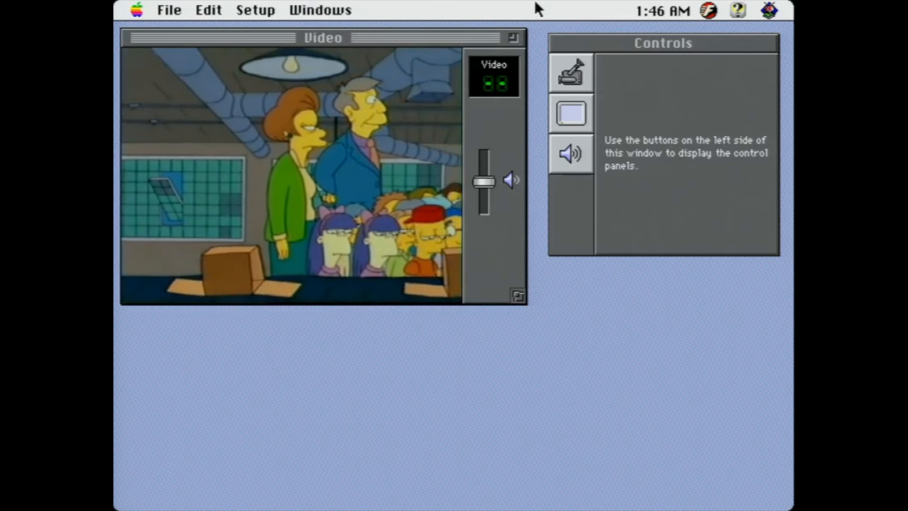
{"action": "left_click", "coordinate": [571, 113]}
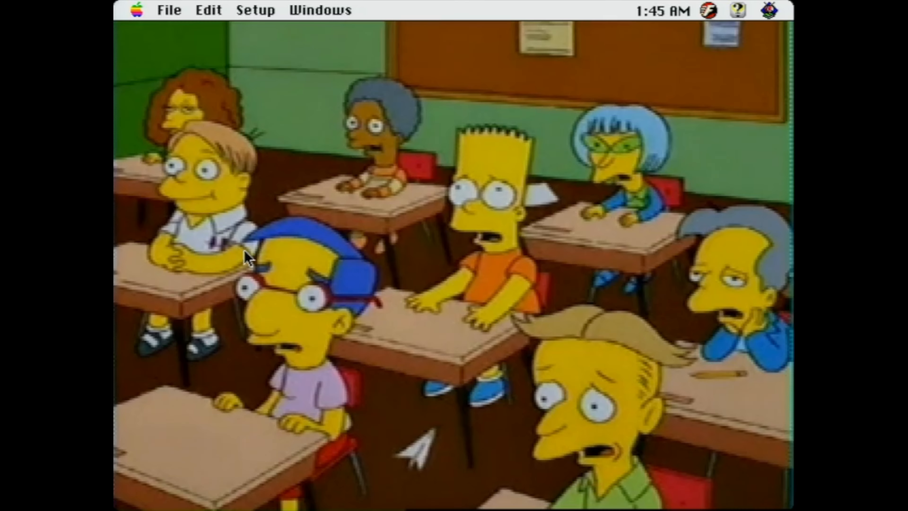
{"action": "left_click", "coordinate": [320, 10]}
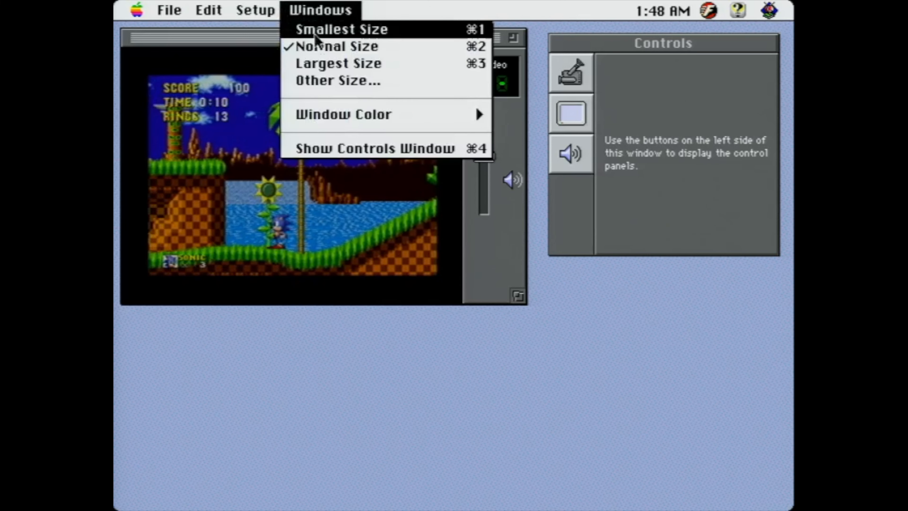
{"action": "left_click", "coordinate": [338, 63]}
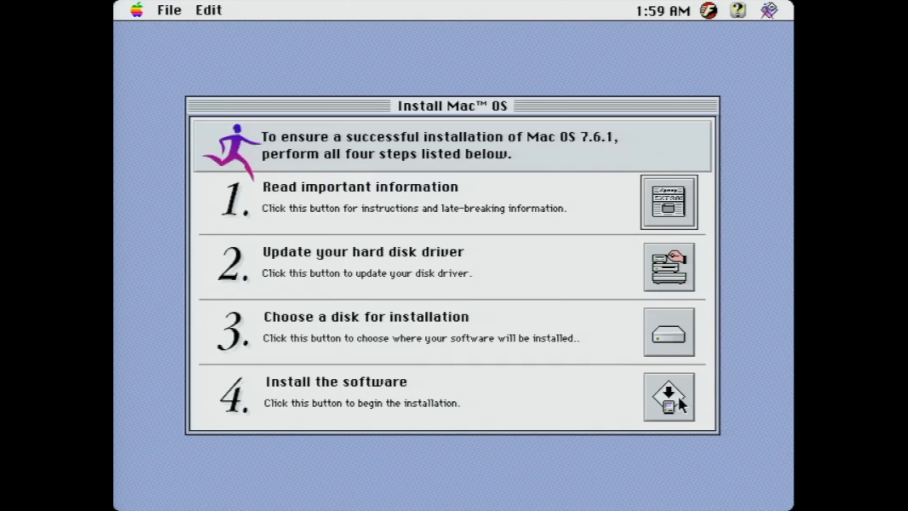
{"action": "mouse_move", "coordinate": [687, 423]}
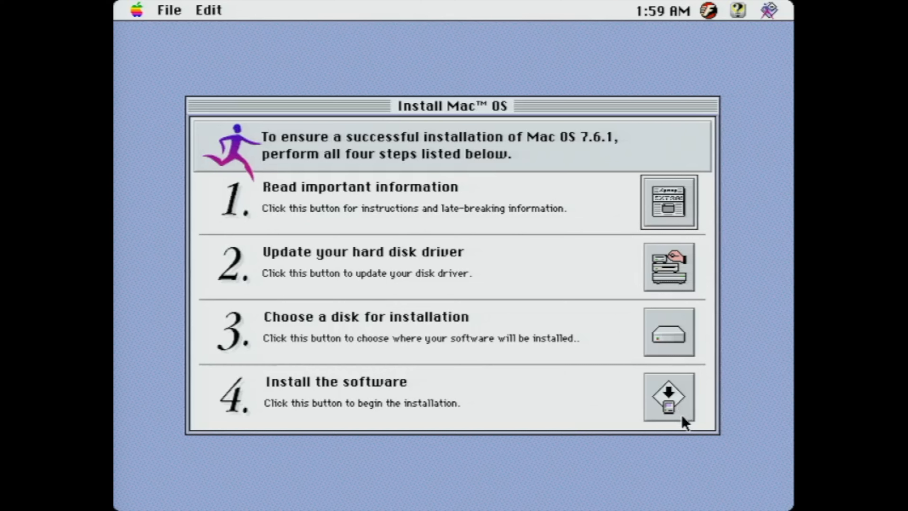
Begin step 4, Install the software, proceeding despite the skipped steps.
{"action": "left_click", "coordinate": [668, 397]}
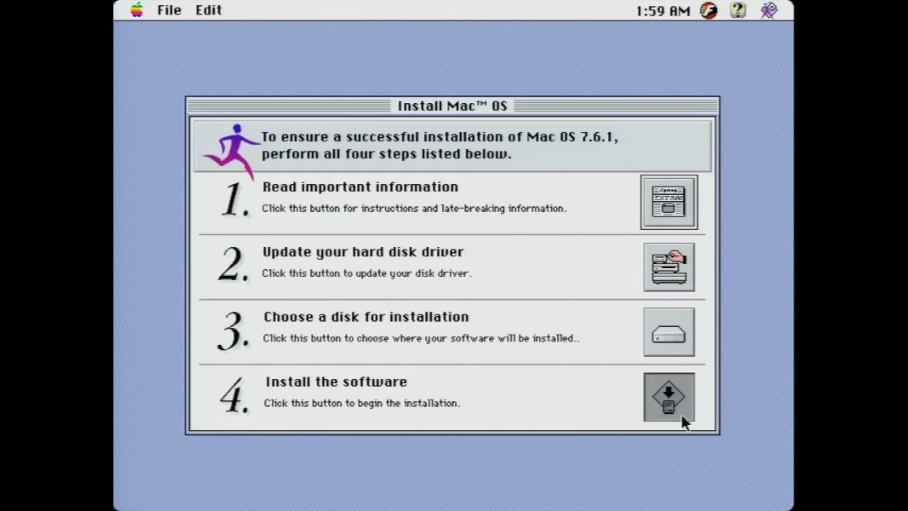
{"action": "left_click", "coordinate": [668, 398]}
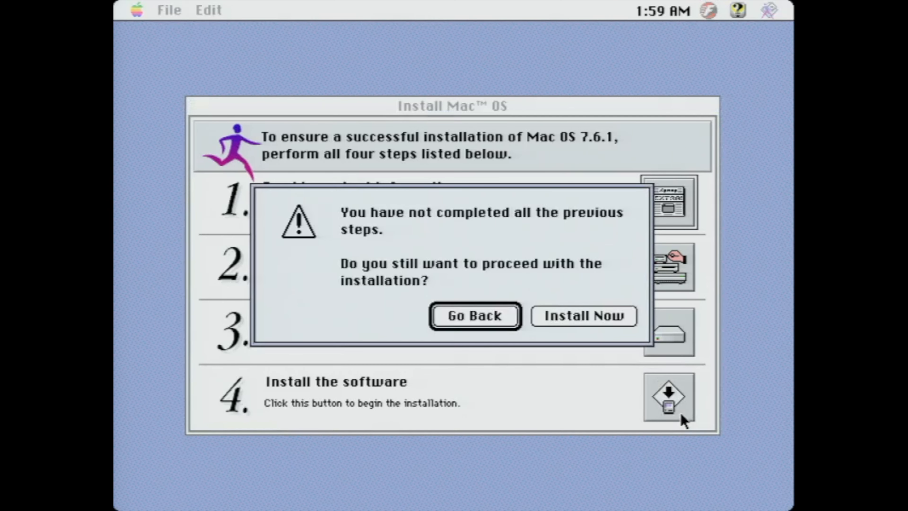
{"action": "left_click", "coordinate": [583, 316]}
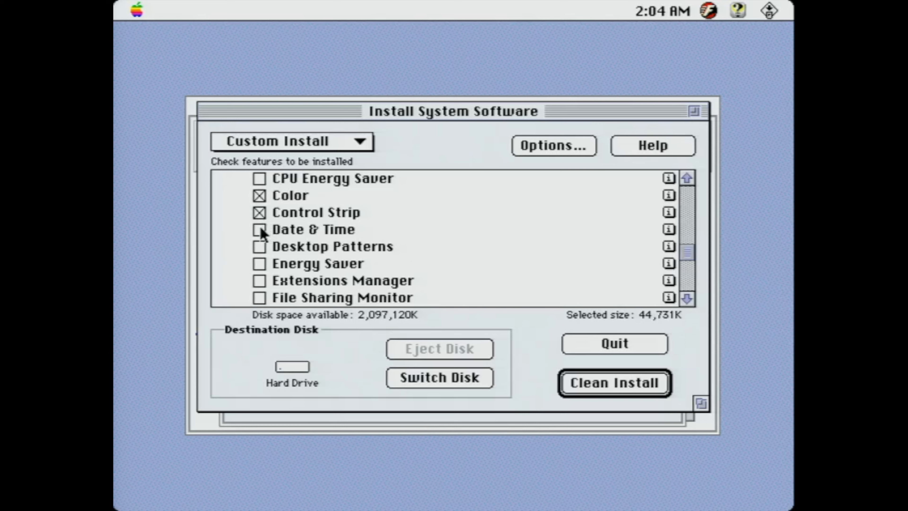
In Custom Install tick Date & Time, Desktop Patterns, Extensions Manager, General Controls and Keyboard.
{"action": "left_click", "coordinate": [259, 229]}
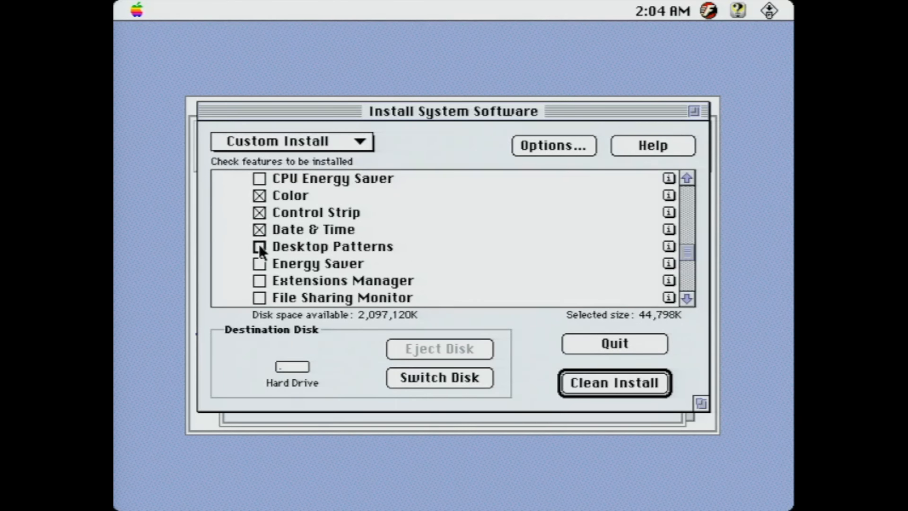
{"action": "left_click", "coordinate": [260, 280]}
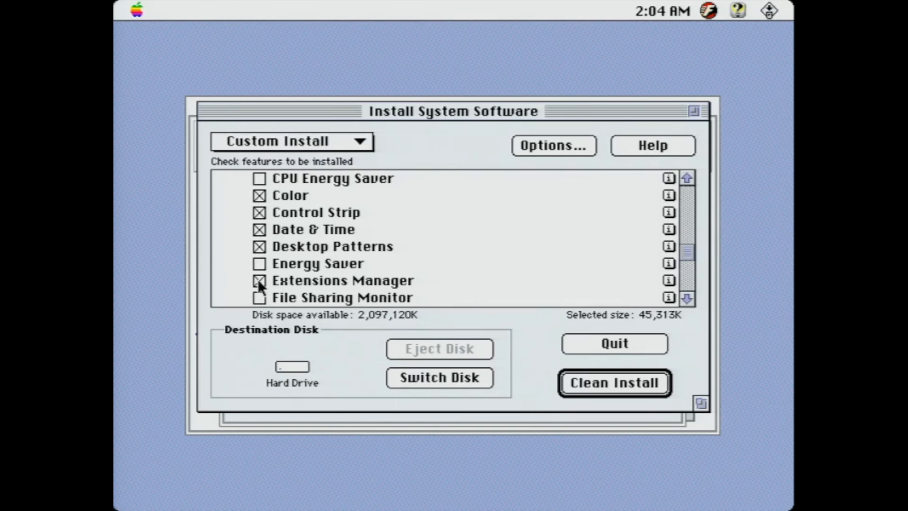
{"action": "left_click", "coordinate": [688, 298]}
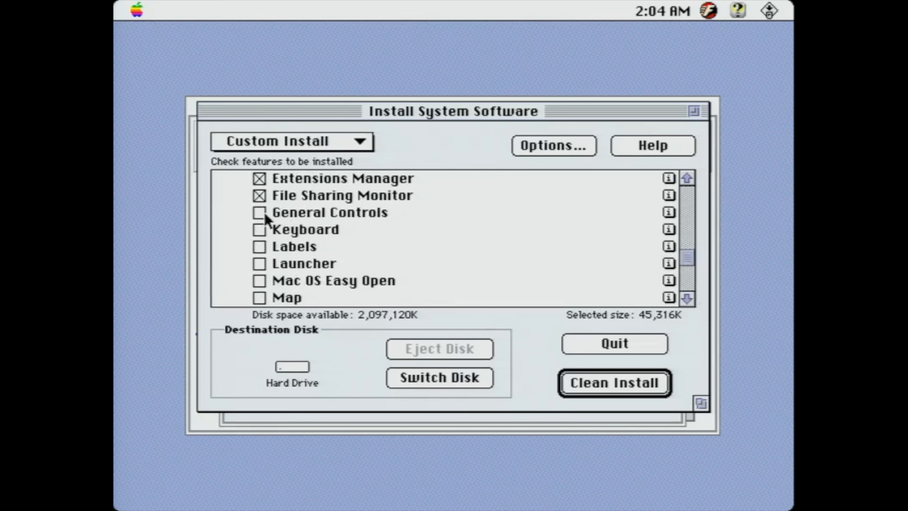
{"action": "left_click", "coordinate": [260, 212]}
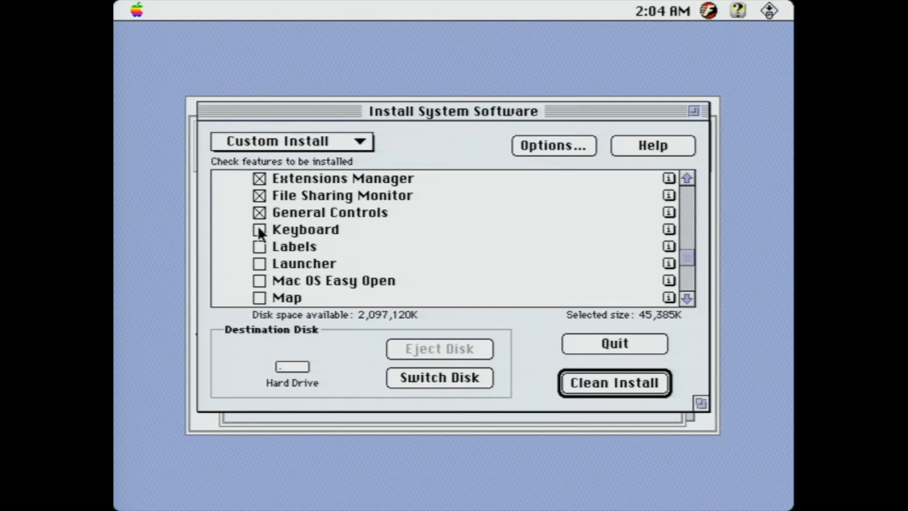
{"action": "left_click", "coordinate": [613, 383]}
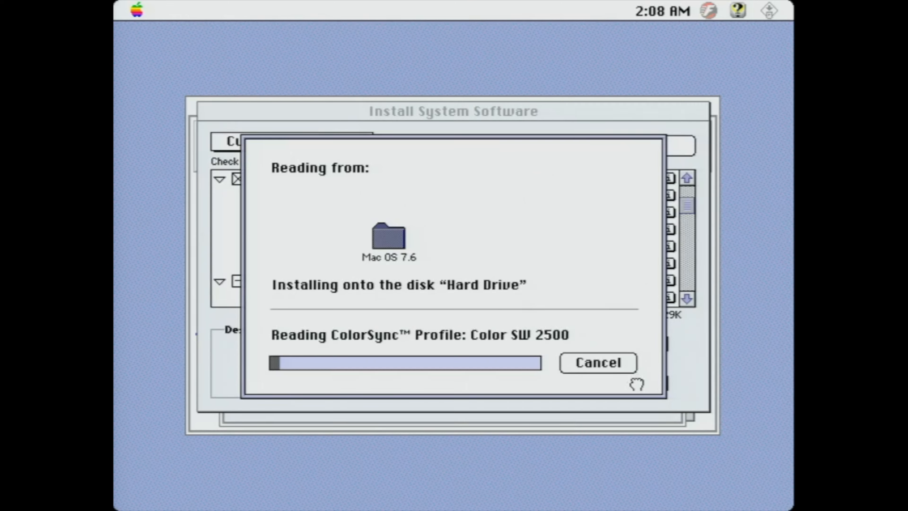
{"action": "mouse_move", "coordinate": [636, 382]}
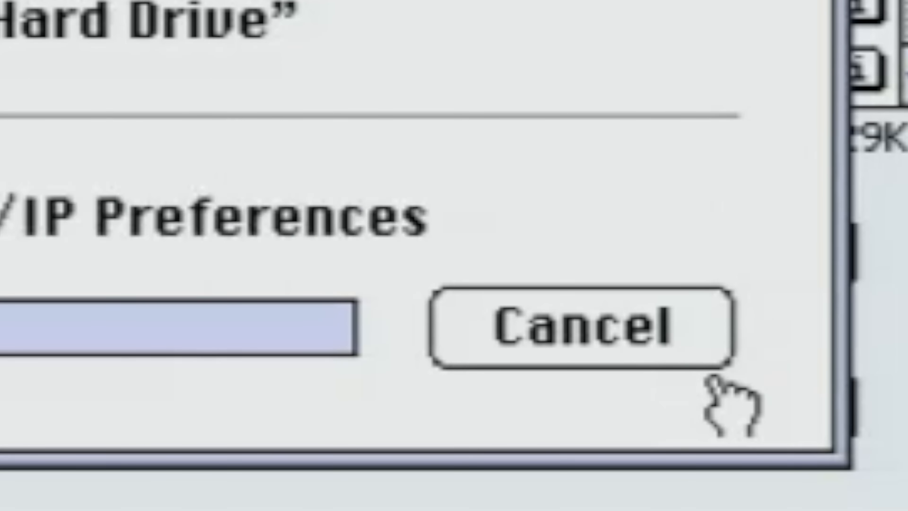
Let the installer finish copying Mac OS 7.6 onto Hard Drive.
{"action": "left_click", "coordinate": [630, 398]}
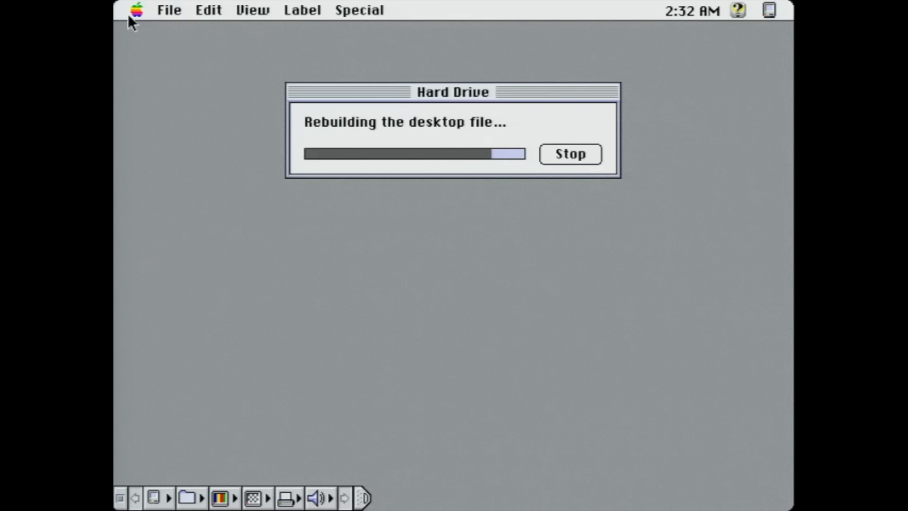
Switch Virtual Memory off in the Memory control panel from the Apple menu.
{"action": "left_click", "coordinate": [138, 10]}
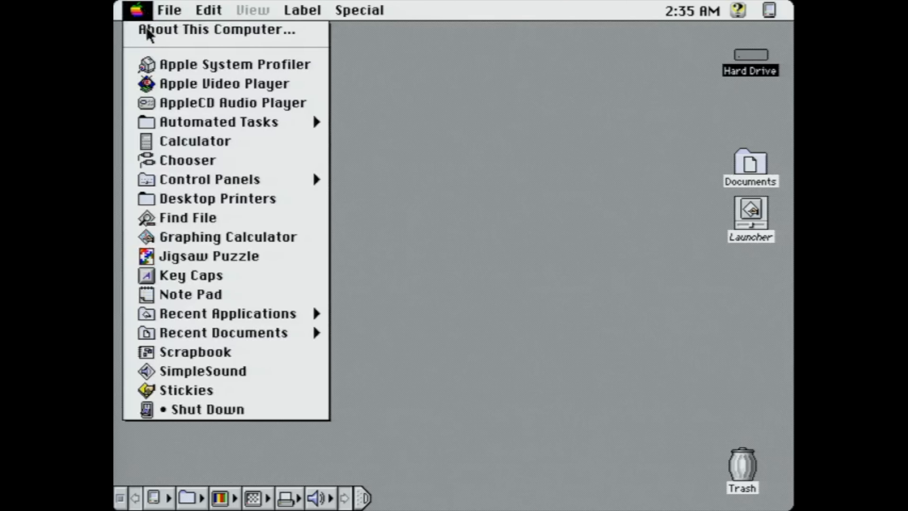
{"action": "left_click", "coordinate": [217, 29]}
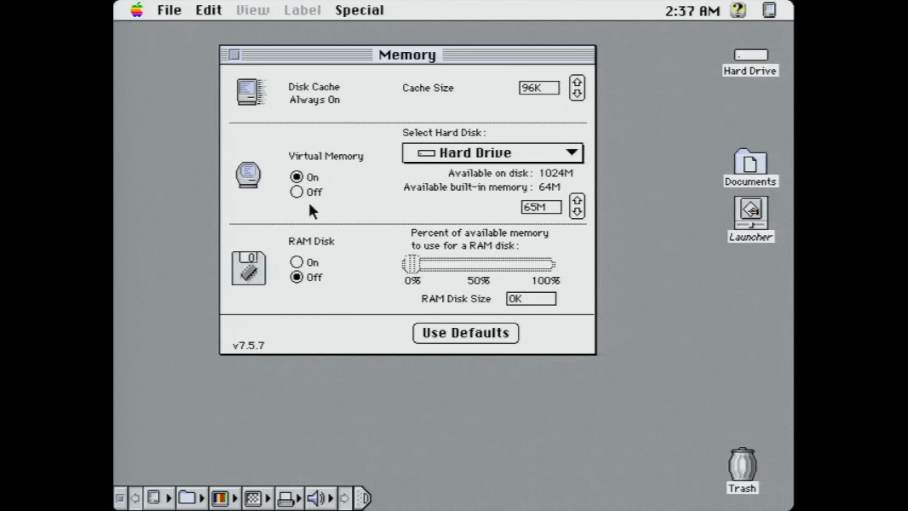
{"action": "left_click", "coordinate": [296, 192]}
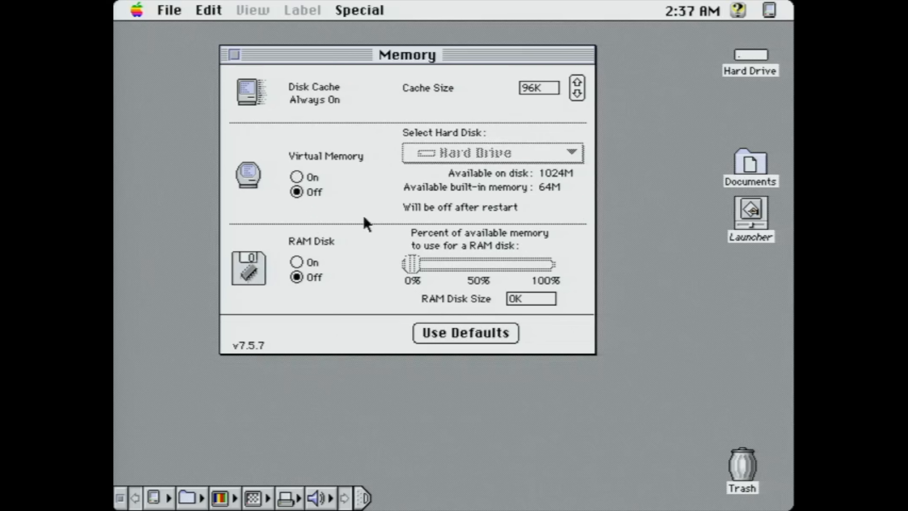
{"action": "mouse_move", "coordinate": [322, 209]}
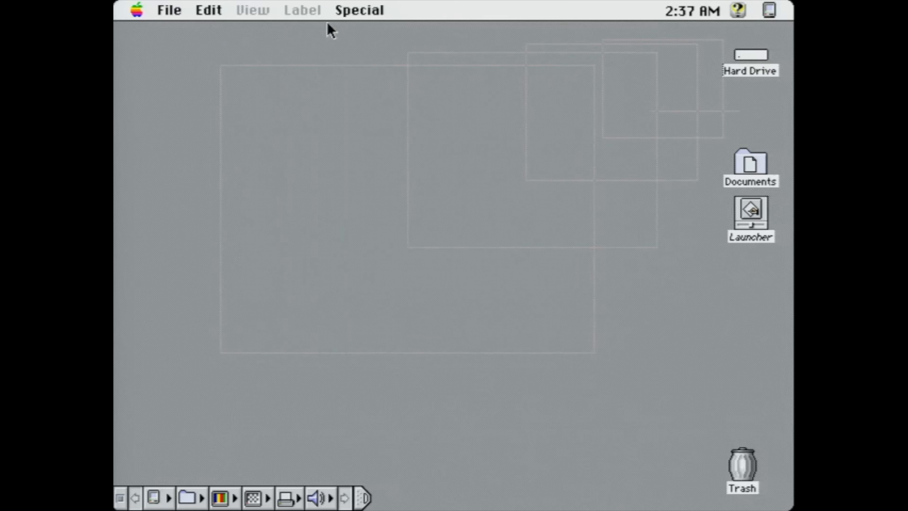
{"action": "left_click", "coordinate": [360, 10]}
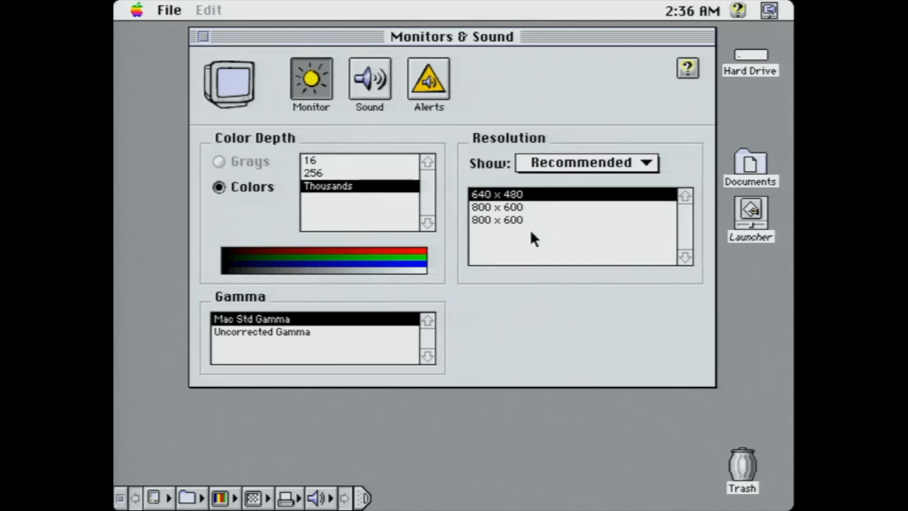
Set the display to 800 × 600 and confirm keeping the new resolution.
{"action": "left_click", "coordinate": [496, 206]}
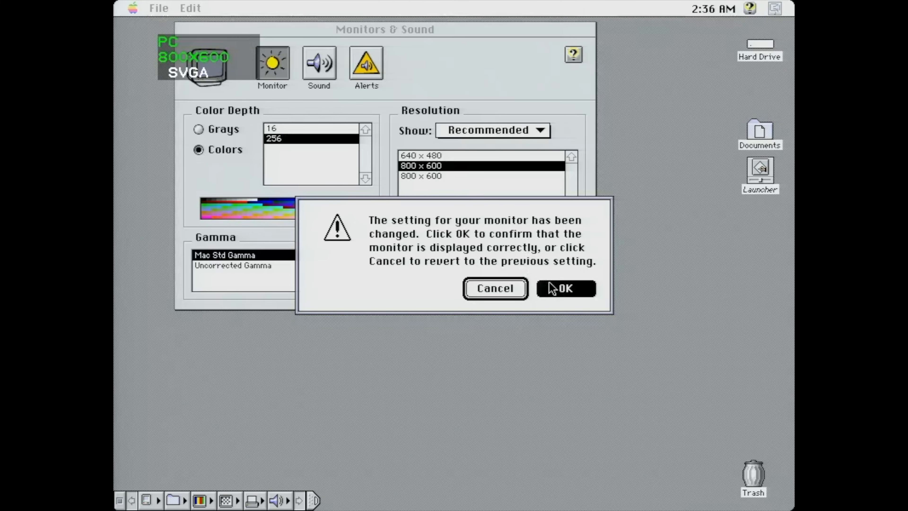
{"action": "left_click", "coordinate": [566, 288]}
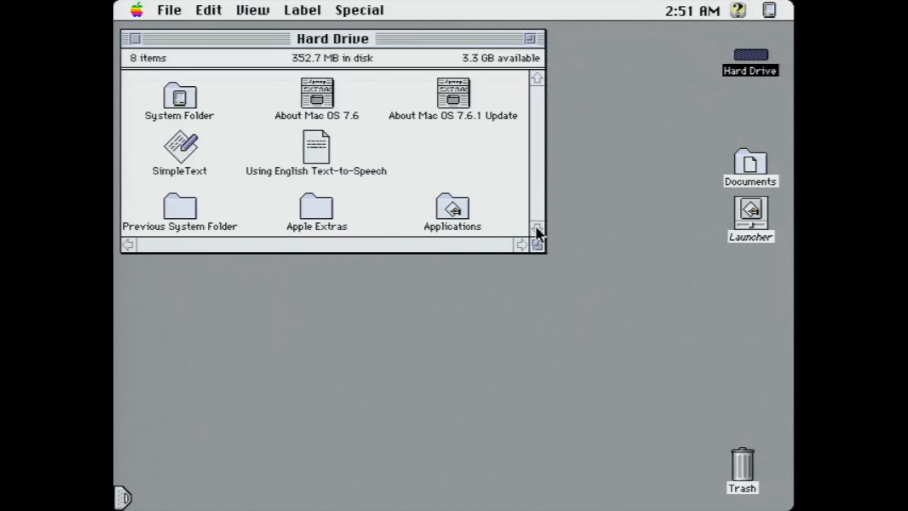
Empty the Trash despite the in-use warning and move the Music folder into place on Hard Drive.
{"action": "left_click", "coordinate": [359, 10]}
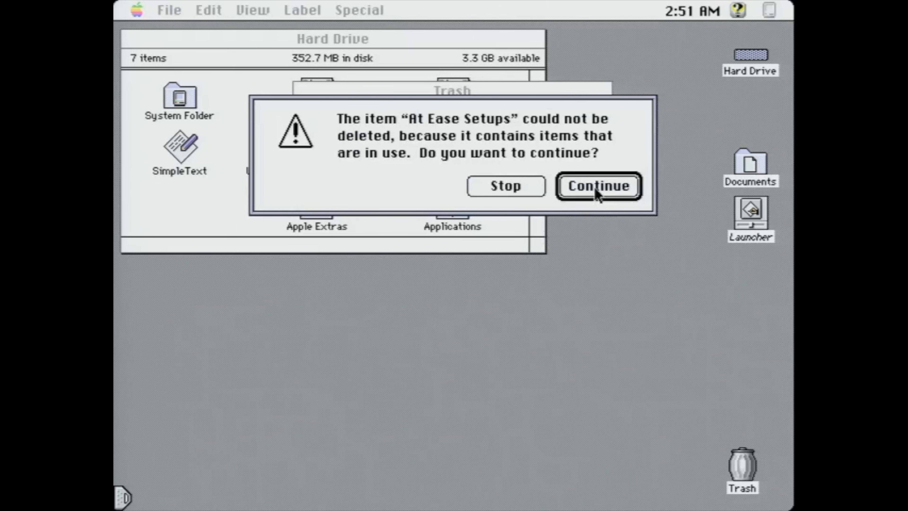
{"action": "left_click", "coordinate": [598, 185]}
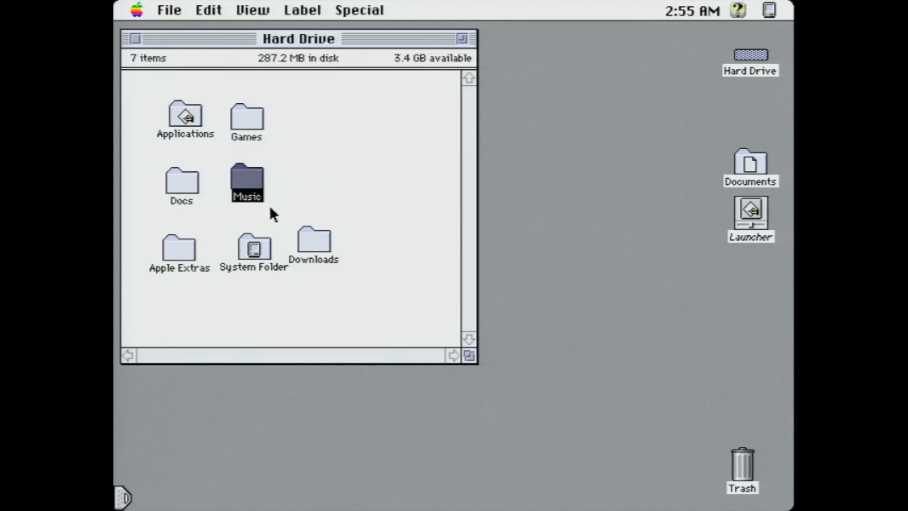
{"action": "left_click_drag", "start_coordinate": [253, 243], "coordinate": [247, 278]}
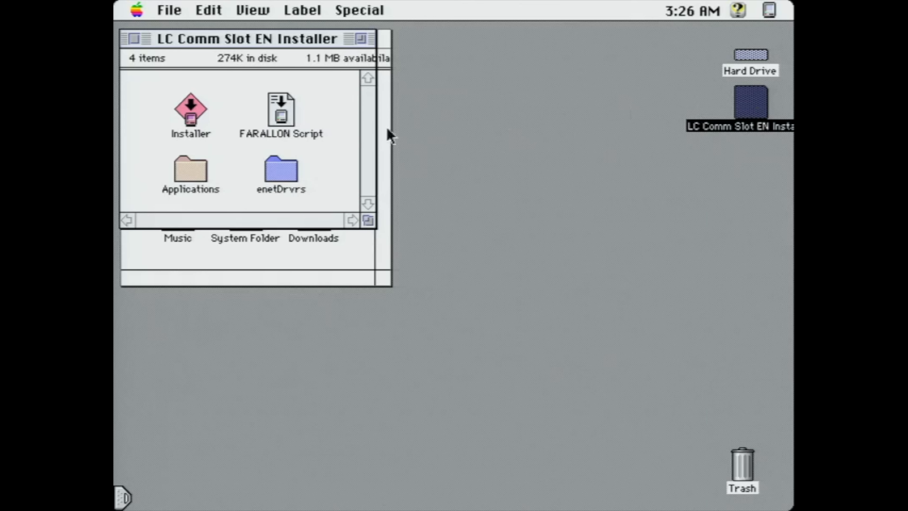
Run the Farallon LC Comm Slot installer to install the Ethernet driver, then begin entering the manual IP.
{"action": "left_click", "coordinate": [190, 108]}
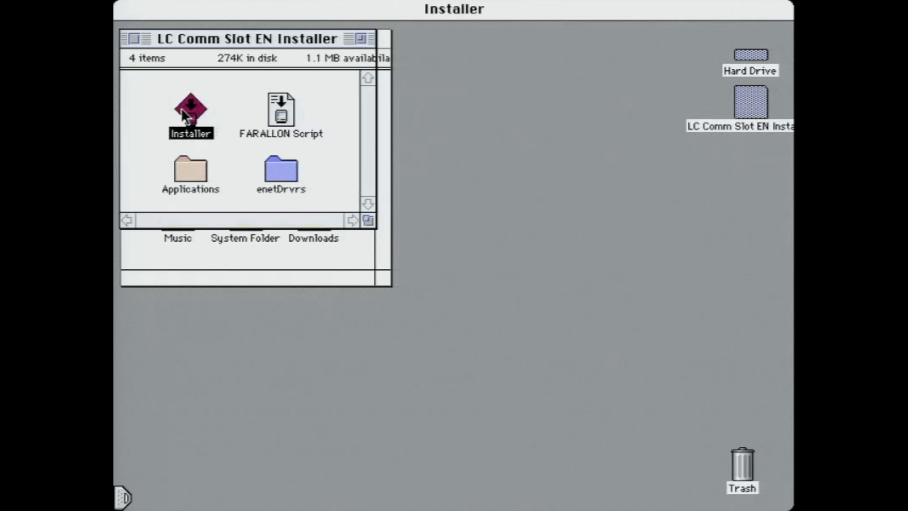
{"action": "double_click", "coordinate": [191, 110]}
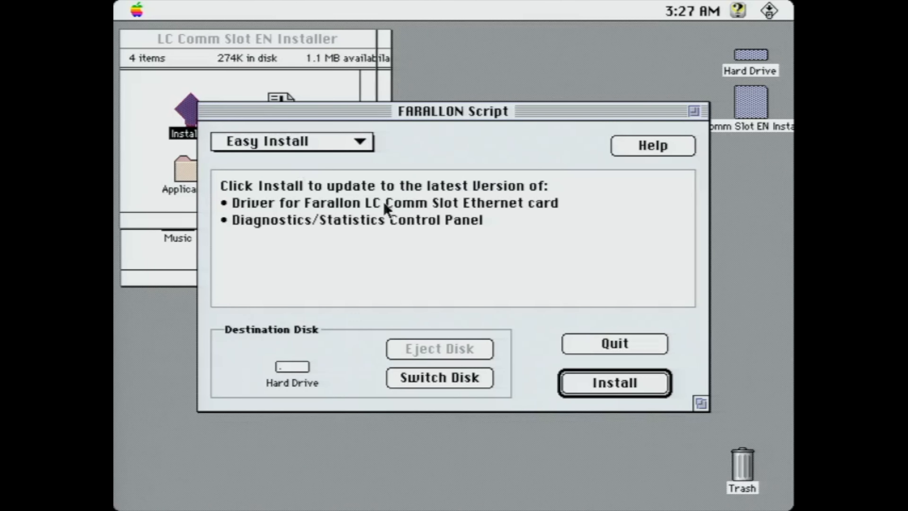
{"action": "left_click", "coordinate": [614, 383]}
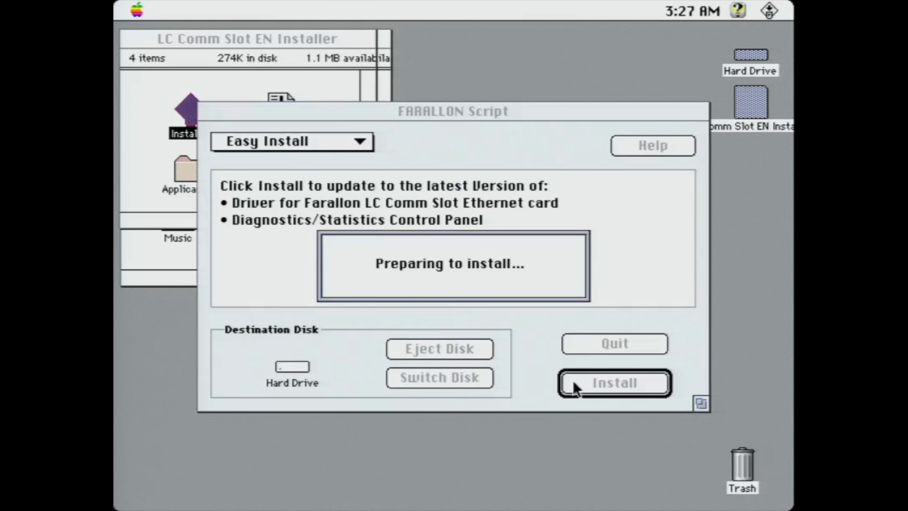
{"action": "left_click", "coordinate": [614, 383]}
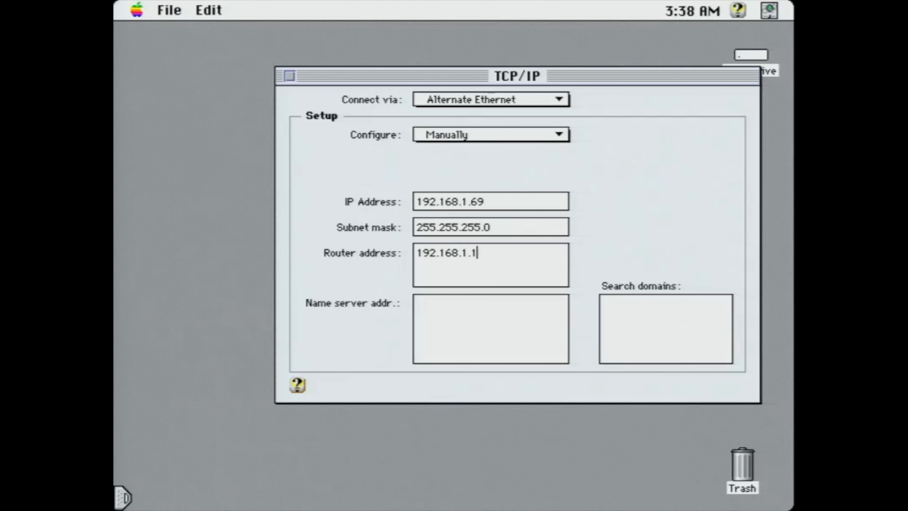
{"action": "type", "text": "8"}
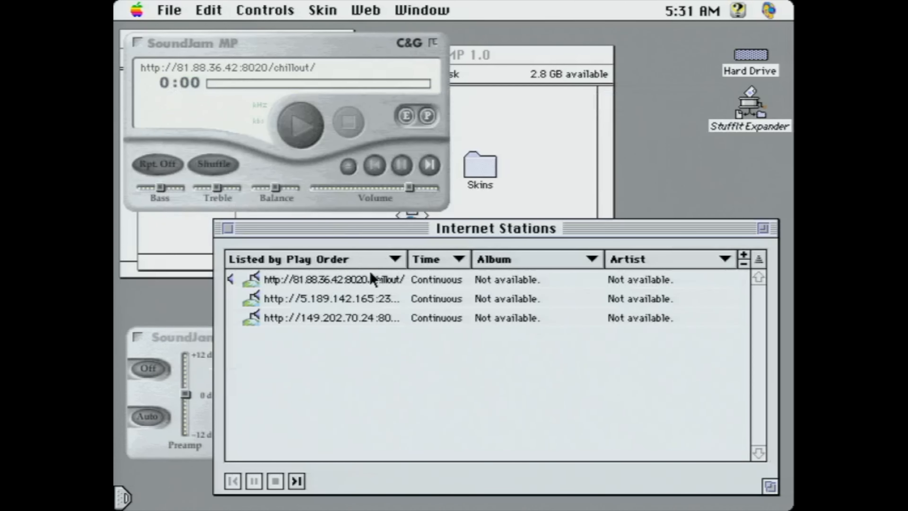
Play the chillout internet radio station from SoundJam MP's Internet Stations list.
{"action": "double_click", "coordinate": [332, 280]}
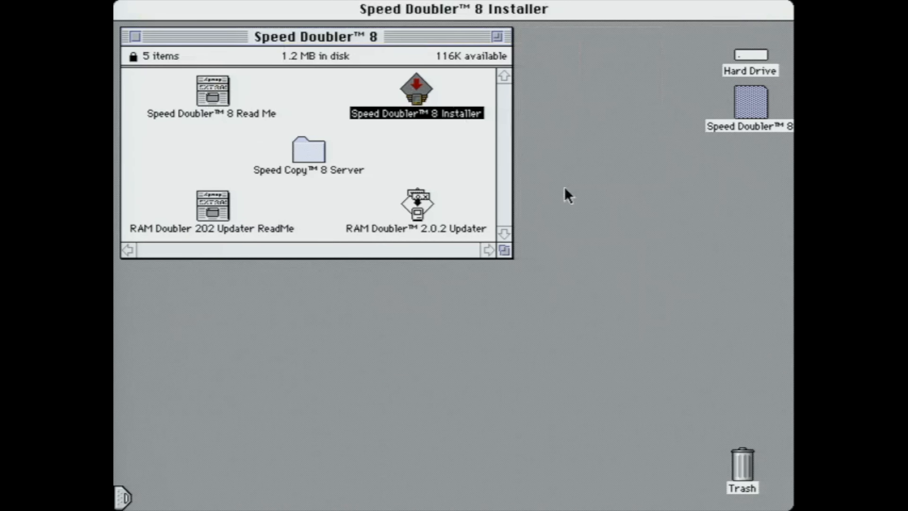
Custom-install only Speed Doubler 8 on Hard Drive, letting the installer quit other applications.
{"action": "double_click", "coordinate": [416, 96]}
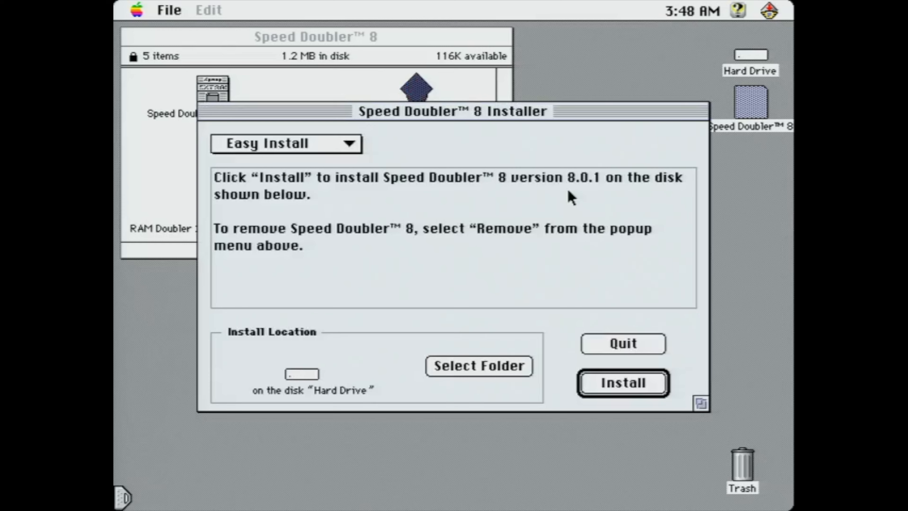
{"action": "mouse_move", "coordinate": [586, 196]}
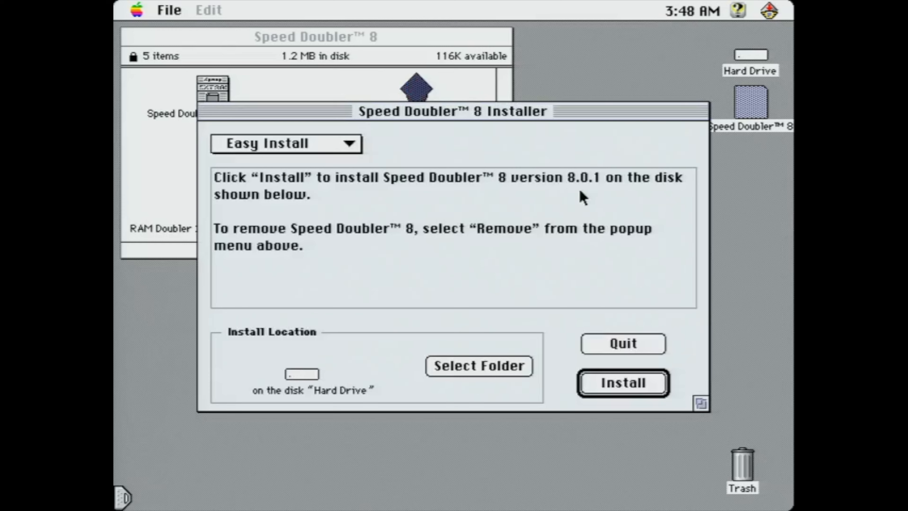
{"action": "left_click", "coordinate": [285, 143]}
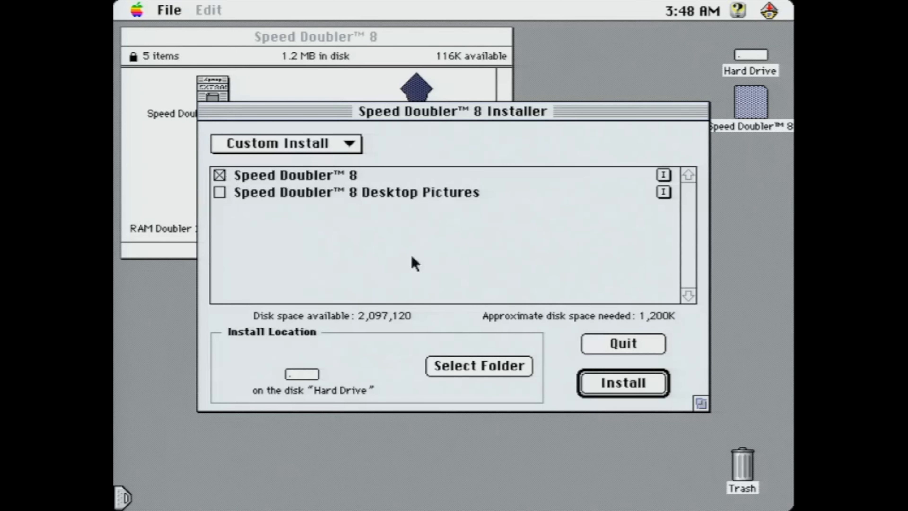
{"action": "mouse_move", "coordinate": [613, 388]}
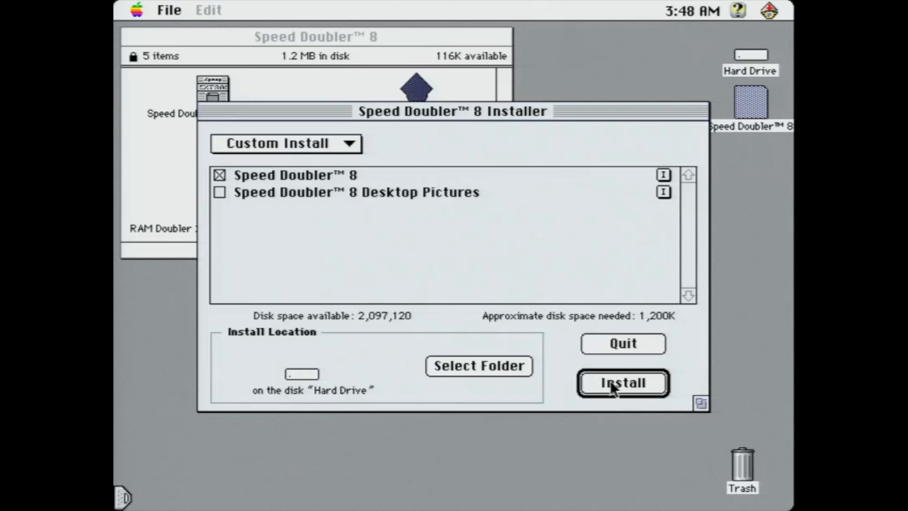
{"action": "left_click", "coordinate": [622, 383]}
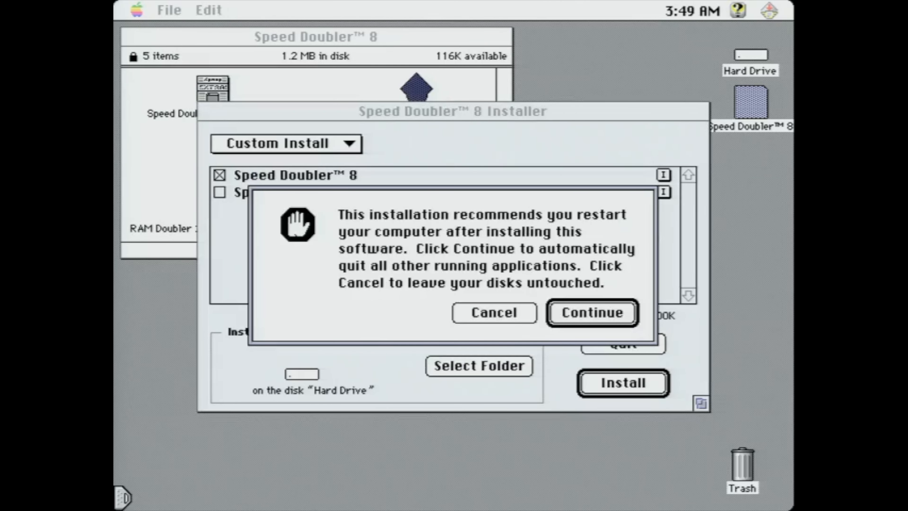
{"action": "left_click", "coordinate": [493, 313]}
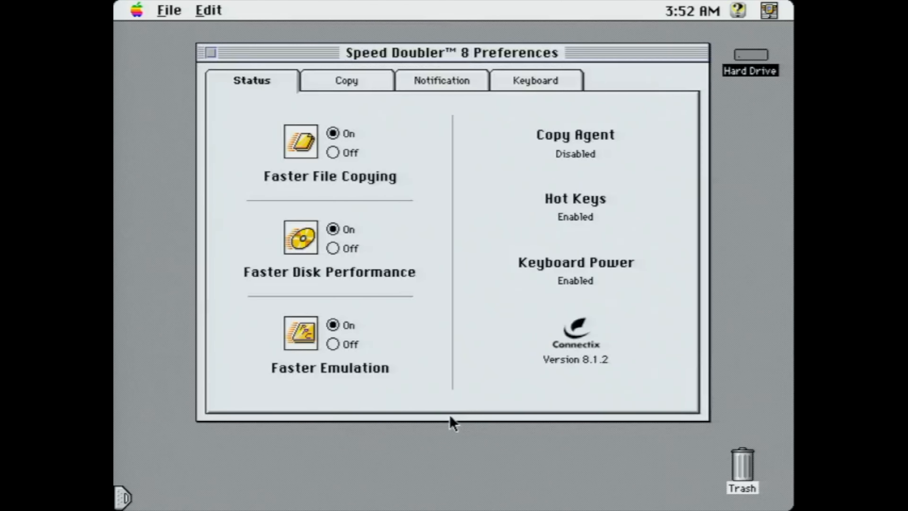
{"action": "left_click", "coordinate": [346, 80]}
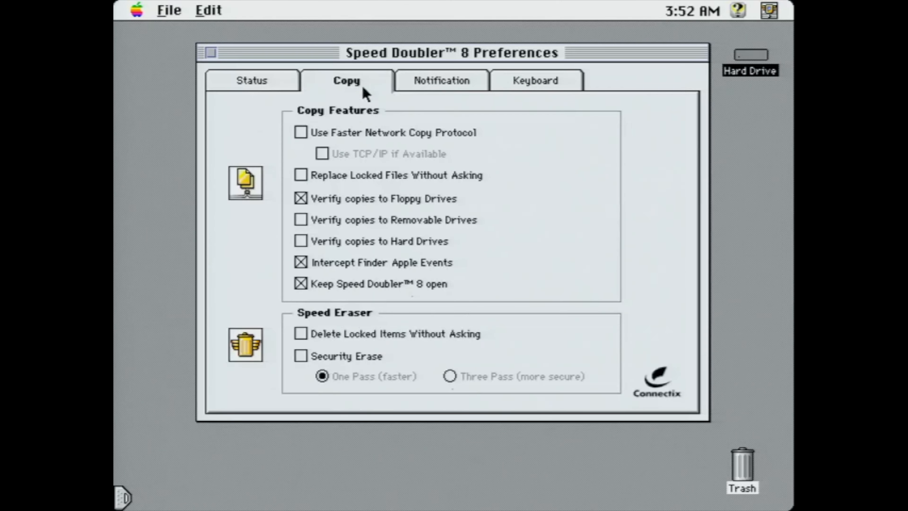
{"action": "left_click", "coordinate": [441, 80]}
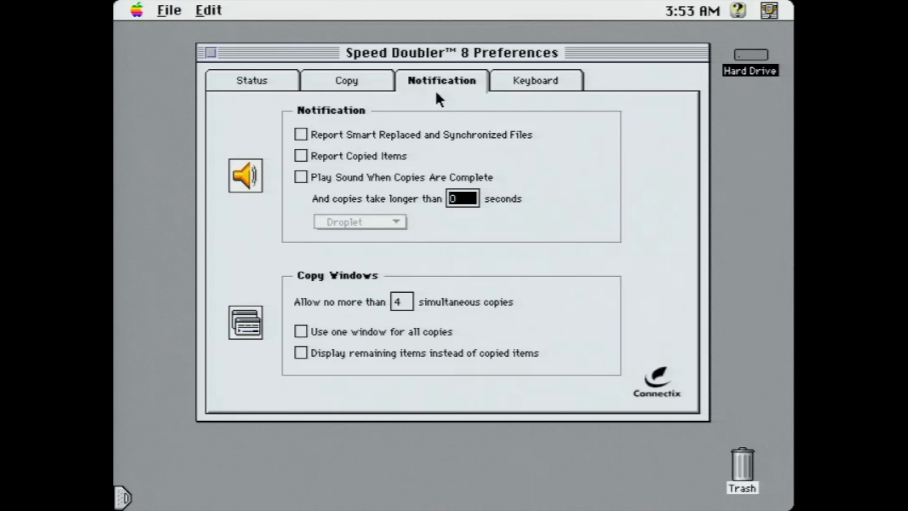
{"action": "left_click", "coordinate": [535, 80]}
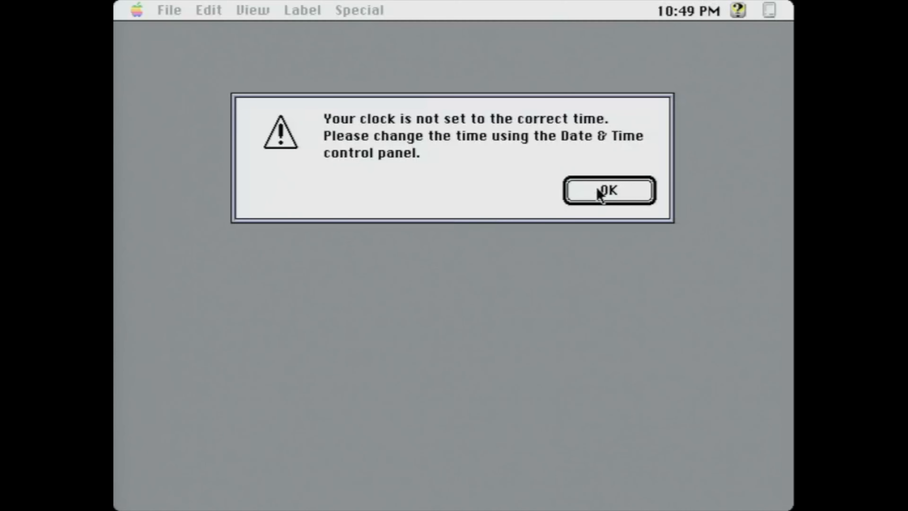
Dismiss the clock warning and enter the Adobe Photoshop 5.0 folder in Applications.
{"action": "left_click", "coordinate": [609, 191]}
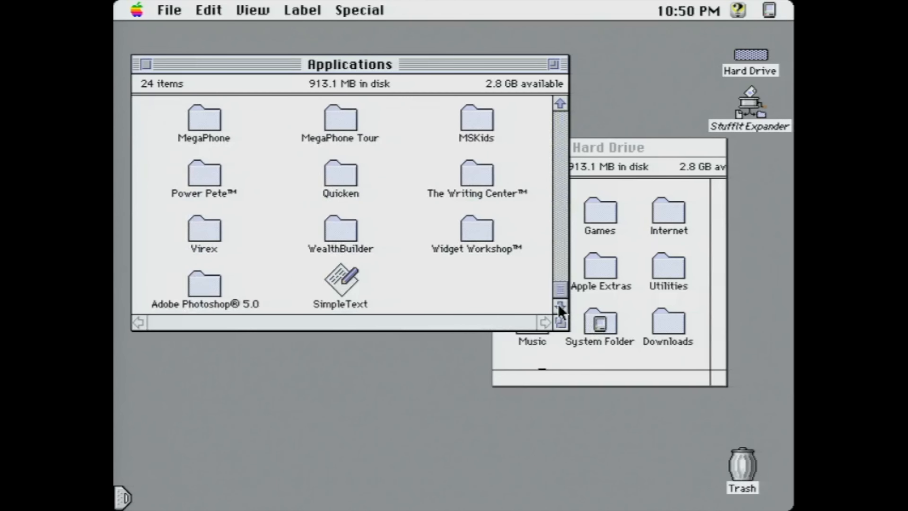
{"action": "double_click", "coordinate": [204, 284]}
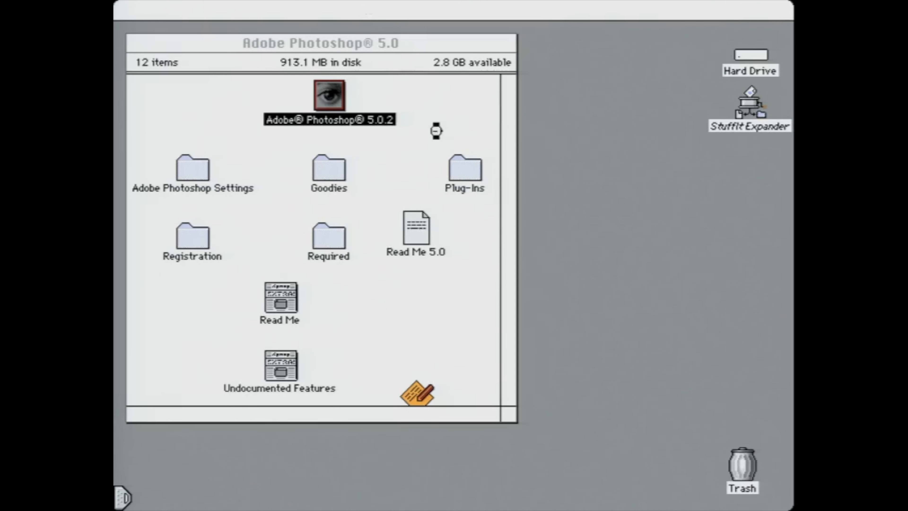
Launch Adobe Photoshop 5.0.2 and hand-write 'Hey!' with the Pencil on an orange canvas.
{"action": "double_click", "coordinate": [328, 95]}
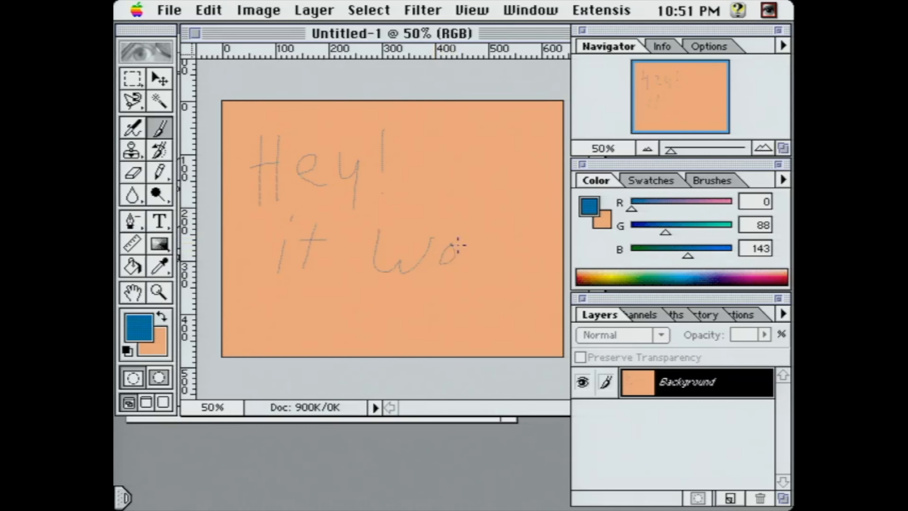
{"action": "left_click_drag", "start_coordinate": [458, 246], "coordinate": [513, 271]}
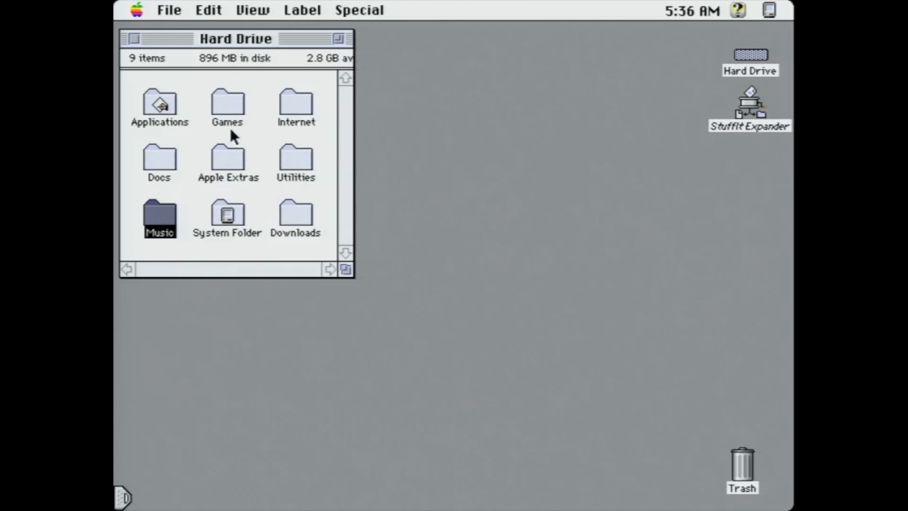
Launch BOOM from the Games folder and start a new game at Level 01.
{"action": "double_click", "coordinate": [227, 104]}
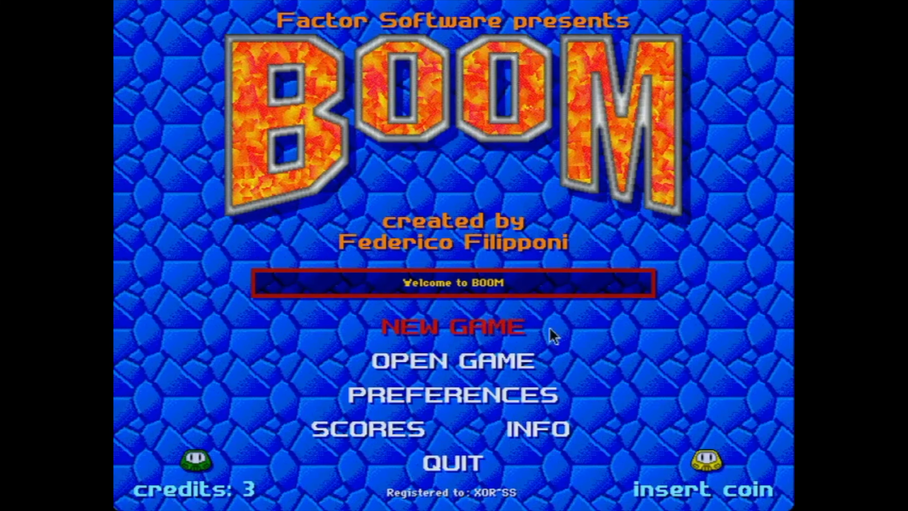
{"action": "left_click", "coordinate": [455, 327]}
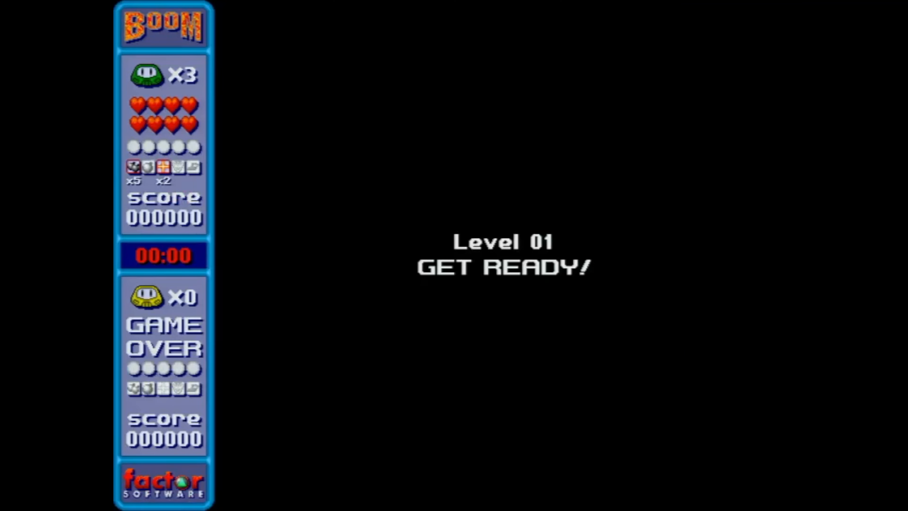